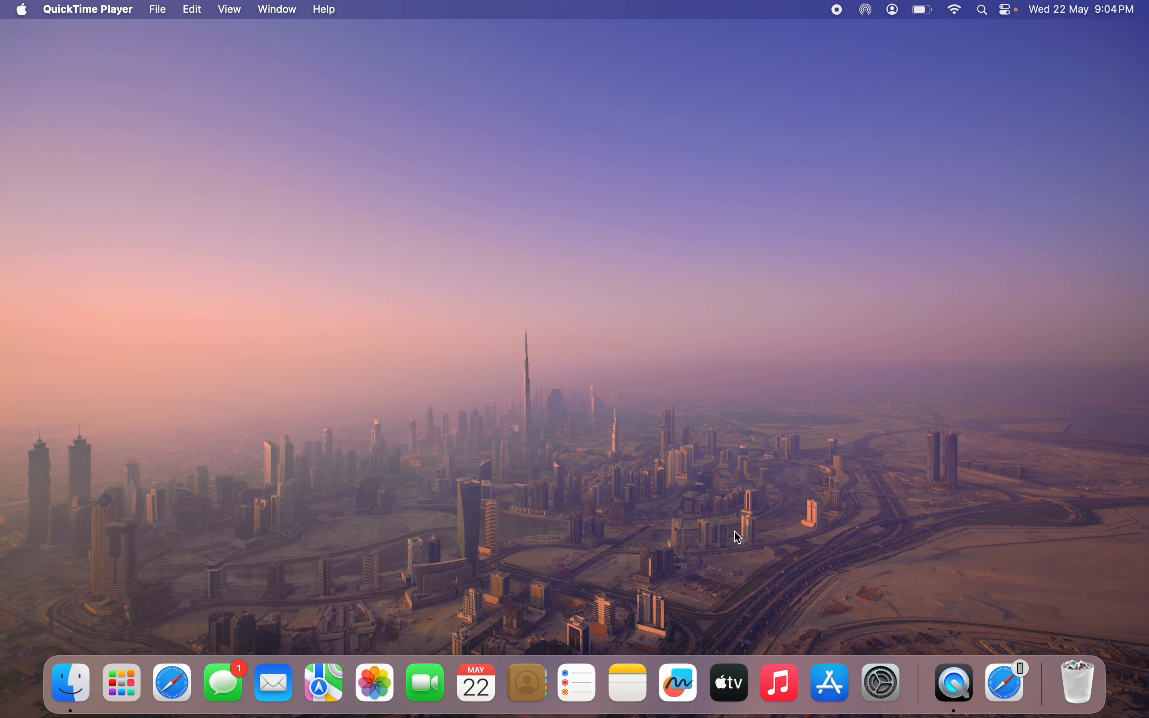
pyautogui.moveTo(667, 575)
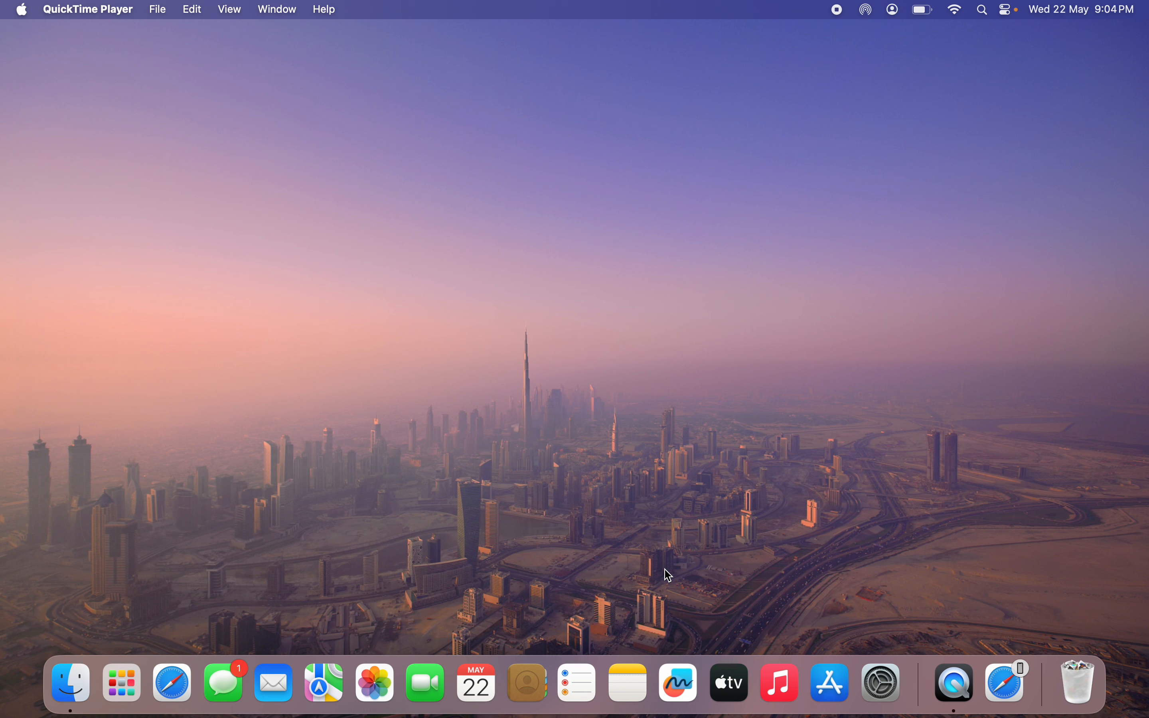
pyautogui.moveTo(757, 620)
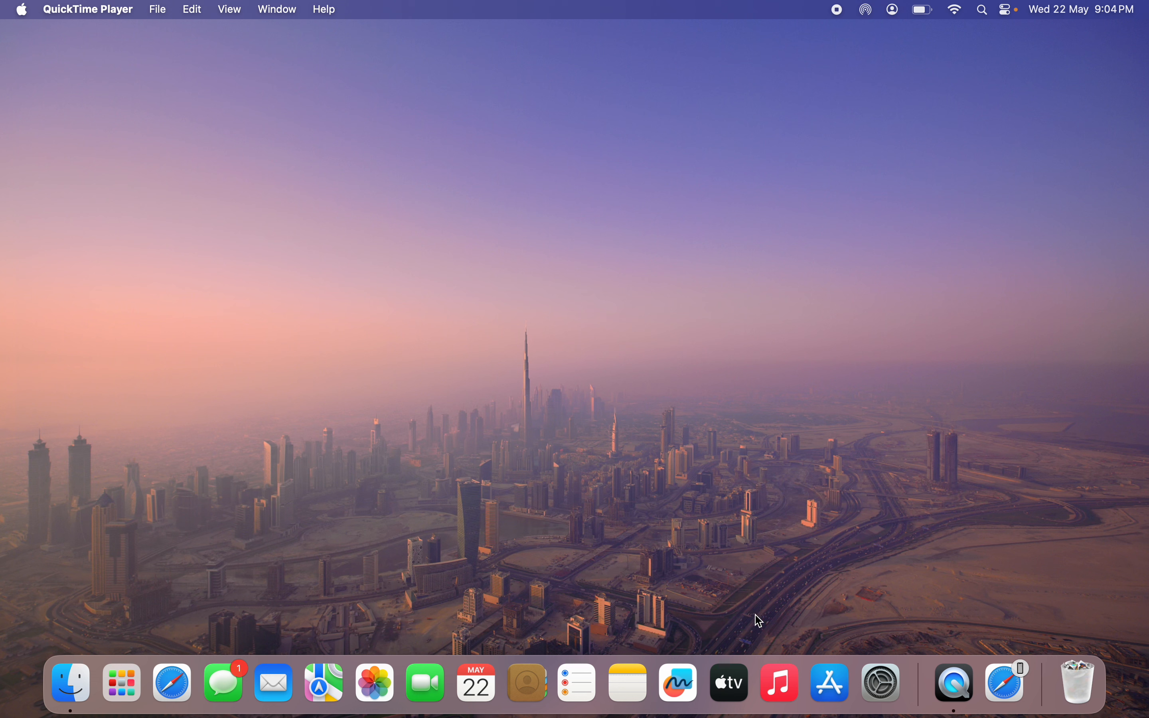
pyautogui.moveTo(249, 574)
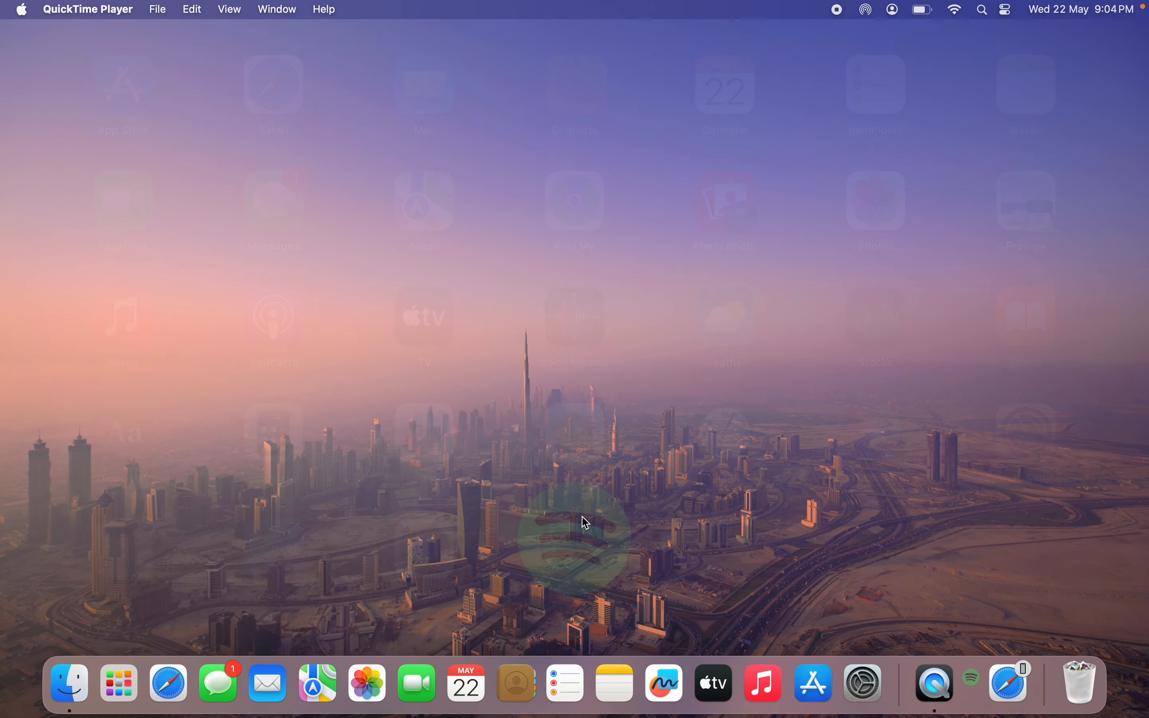
# - Launch Spotify from Launchpad and bring up the account menu from the profile avatar
pyautogui.click(970, 678)
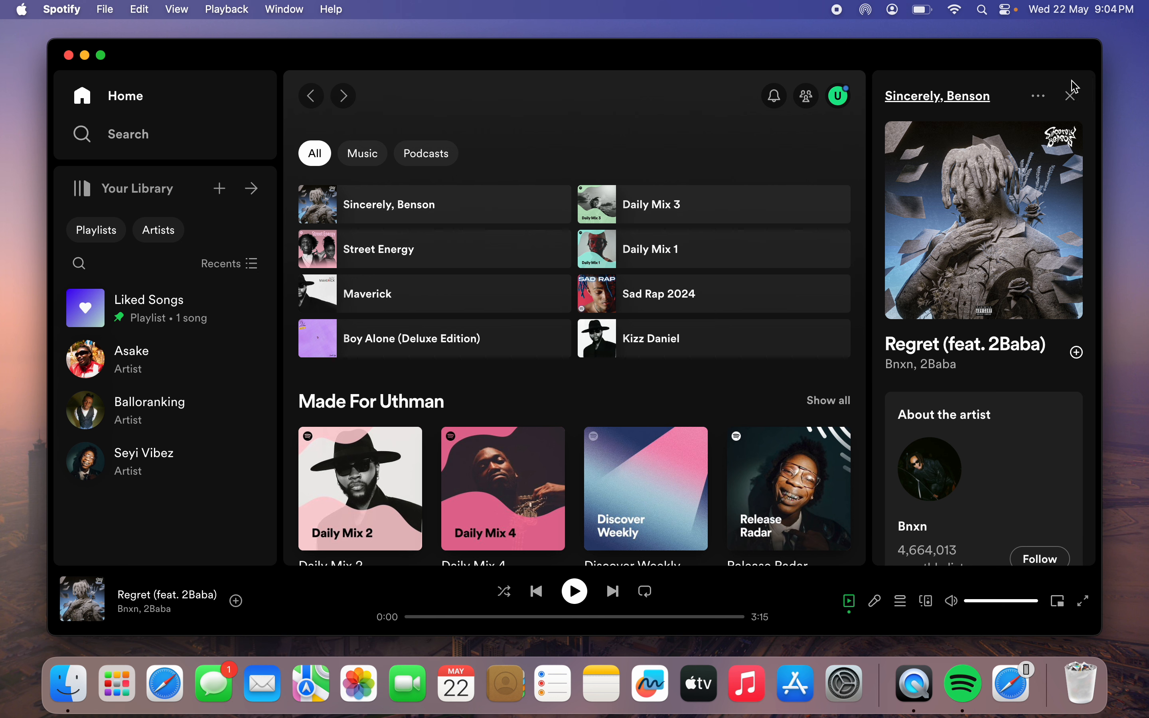
pyautogui.moveTo(1104, 89)
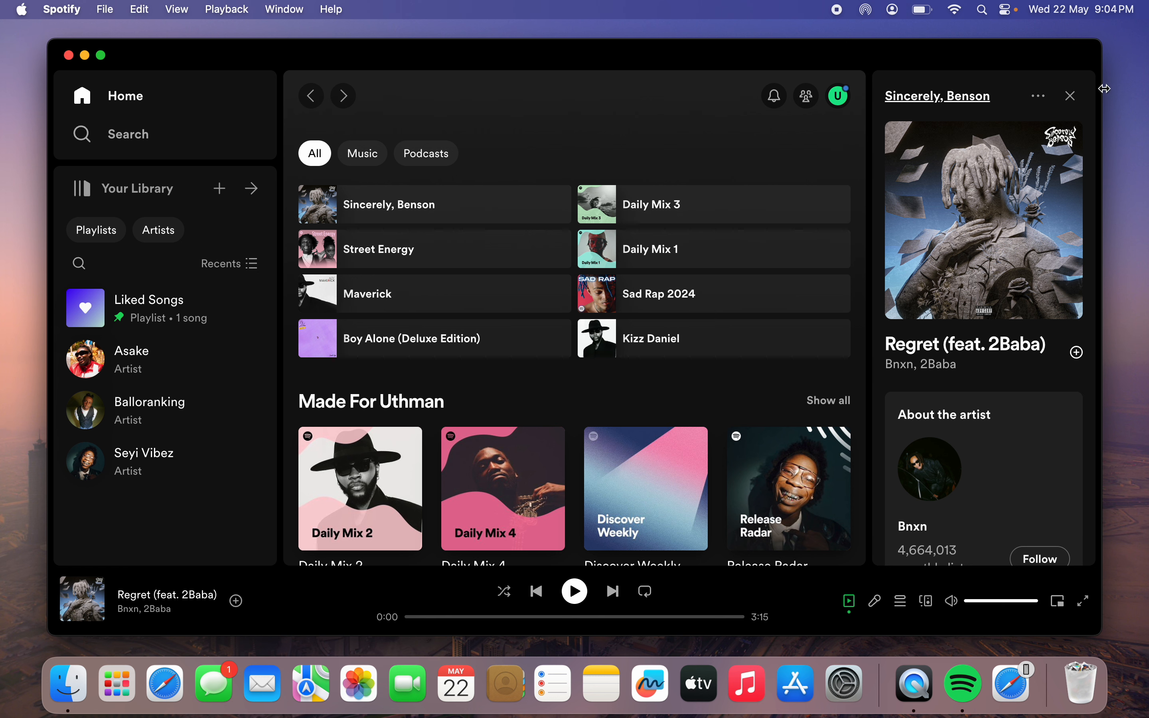
pyautogui.click(837, 96)
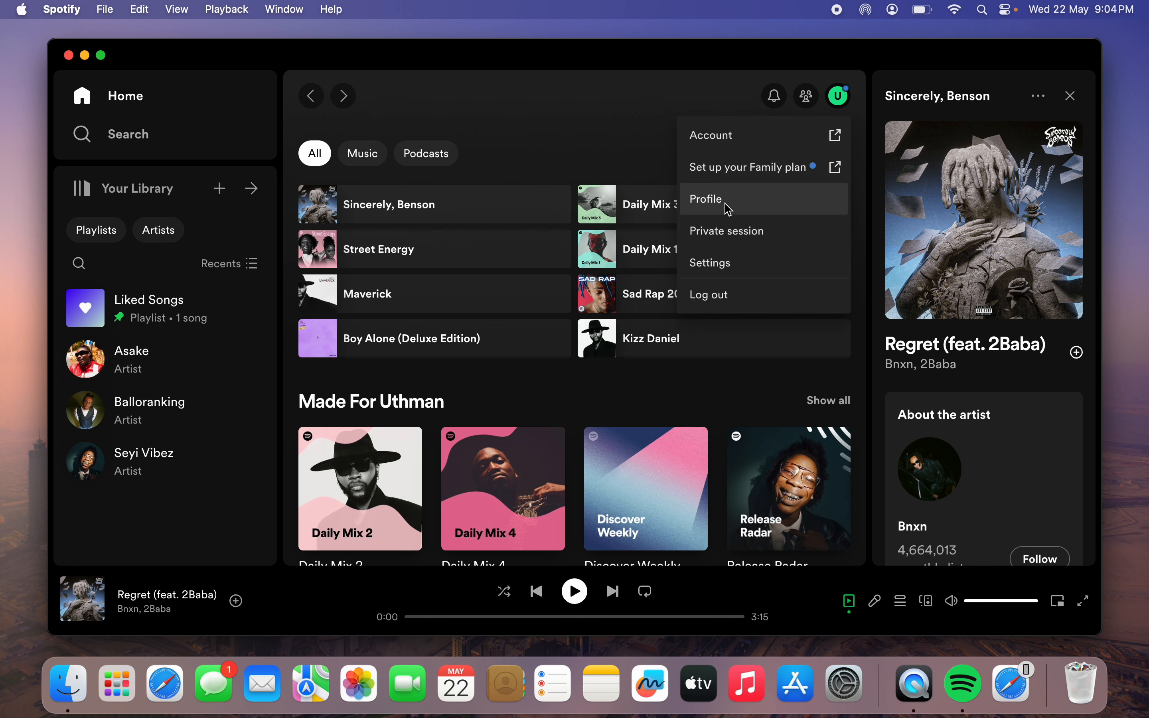
# - Go to Settings and scroll to the Startup and window behaviour section
pyautogui.click(711, 262)
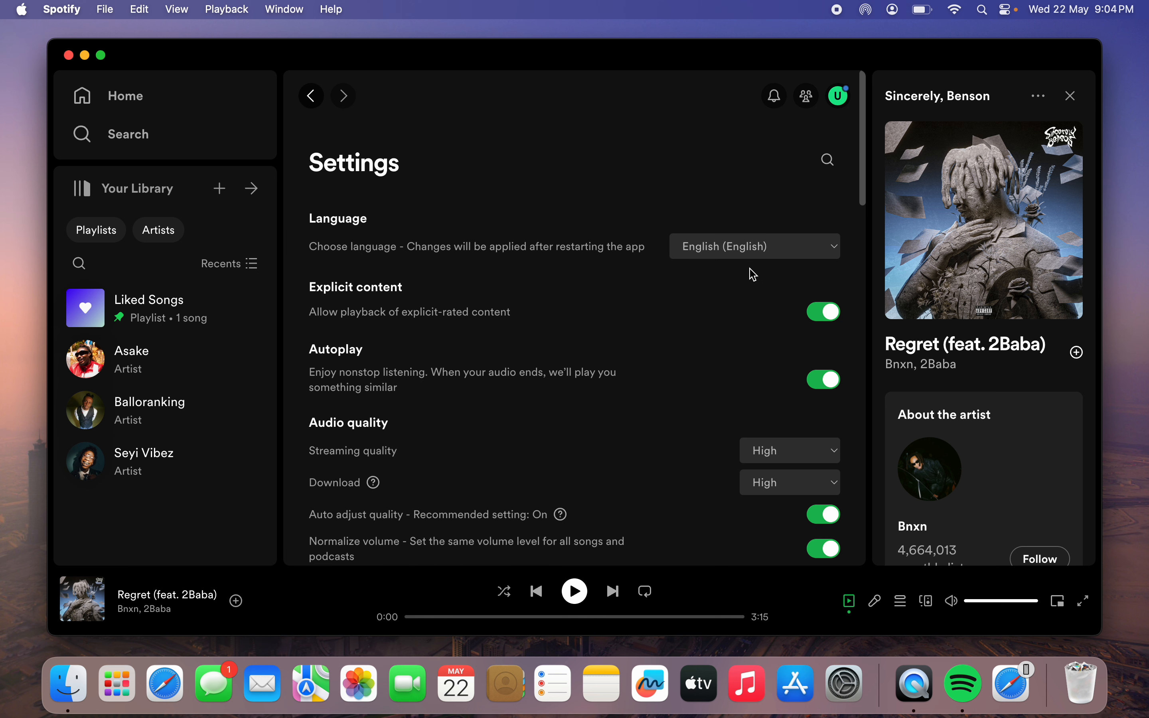
pyautogui.scroll(-3)
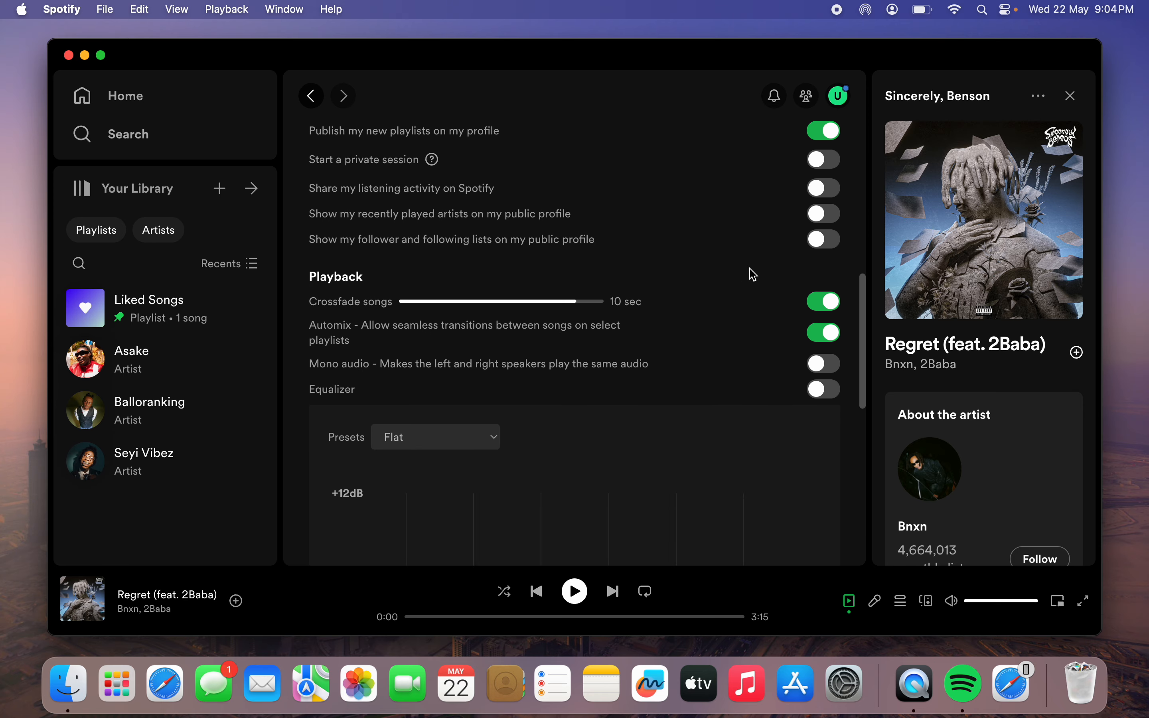
pyautogui.scroll(-3)
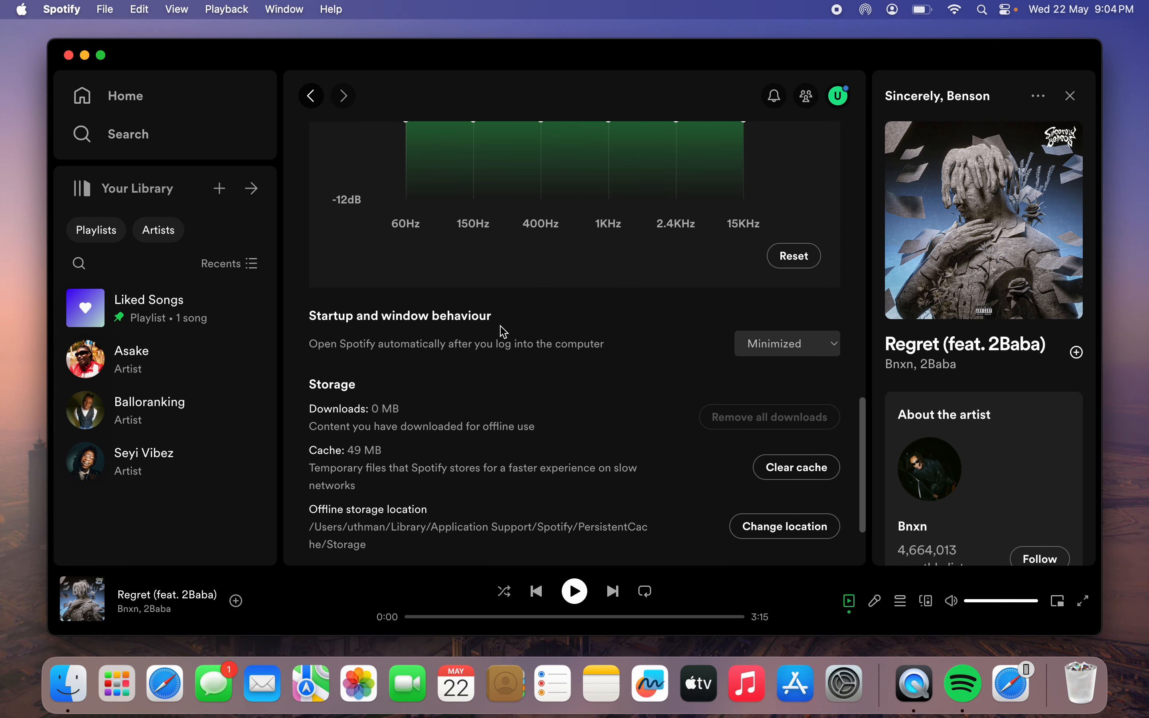
pyautogui.moveTo(464, 342)
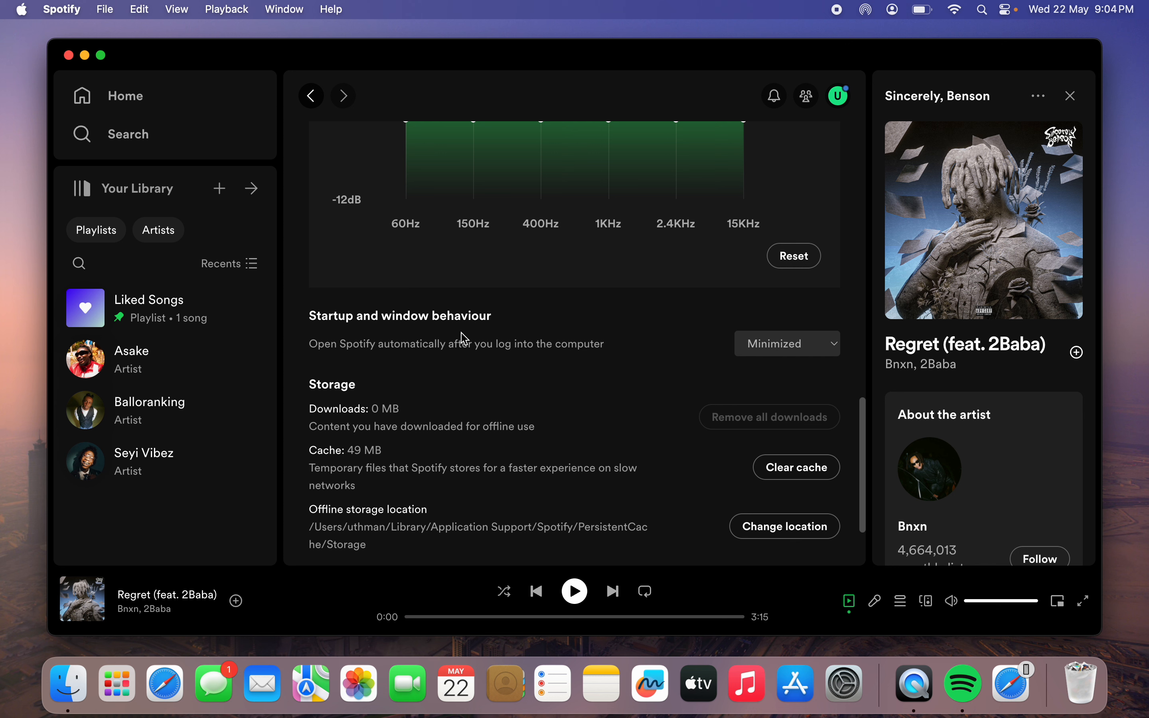
pyautogui.moveTo(421, 361)
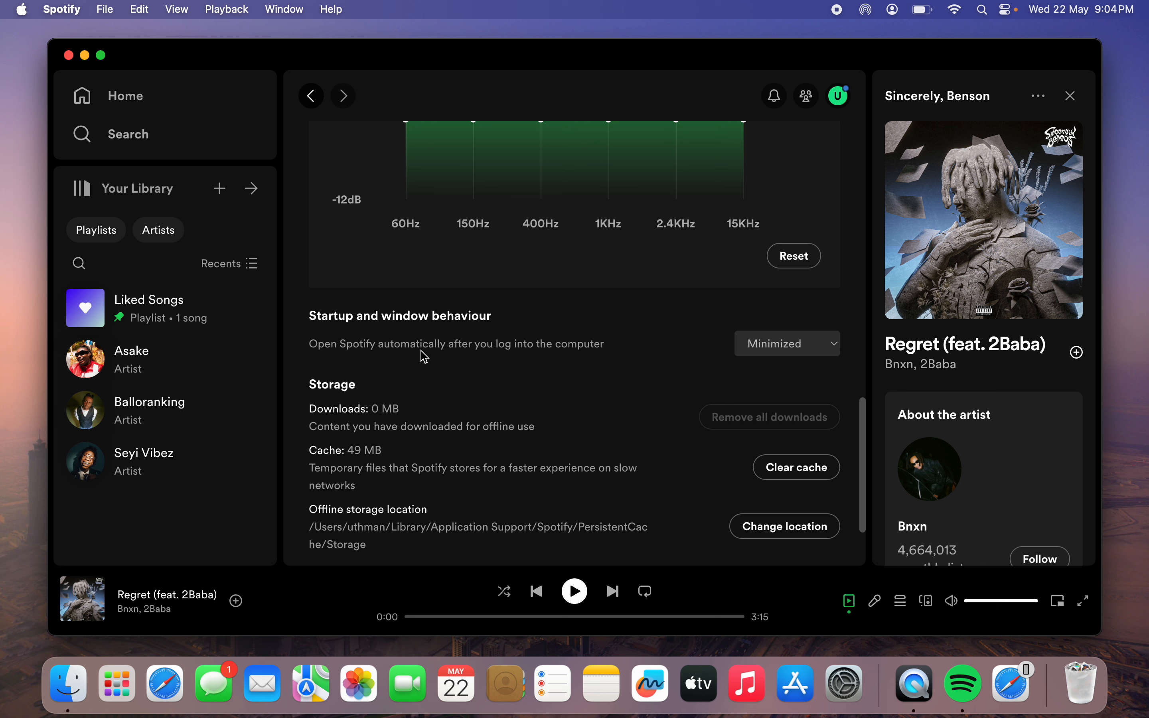
pyautogui.moveTo(525, 366)
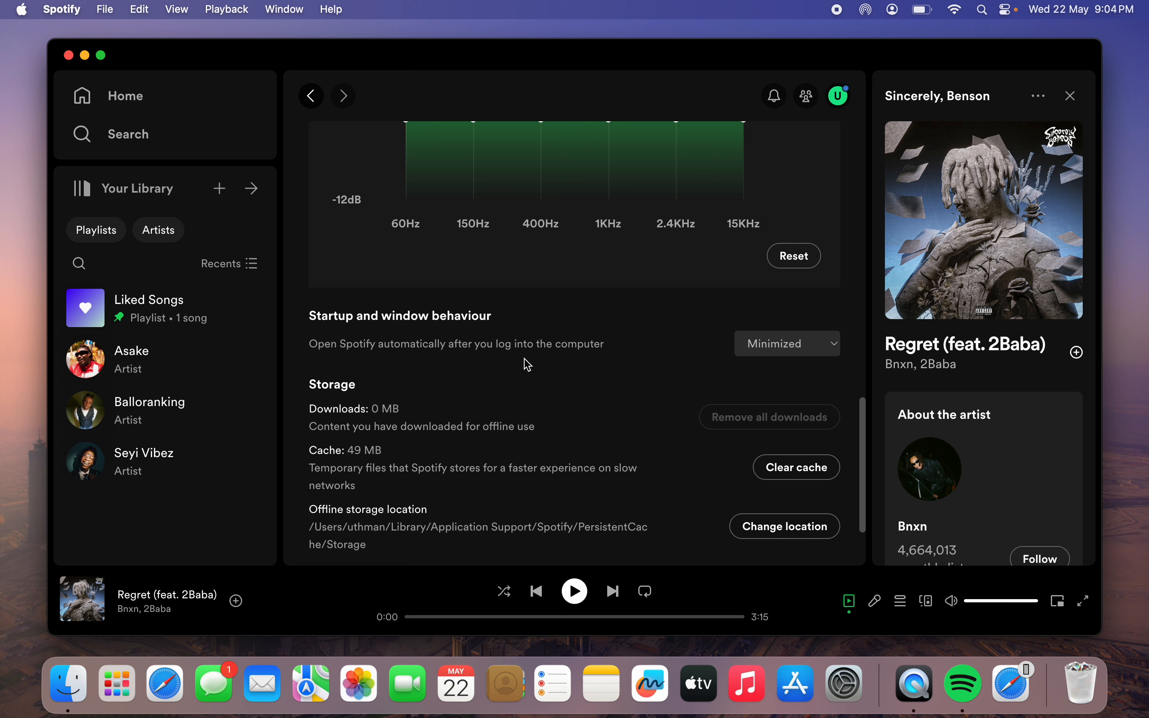
pyautogui.moveTo(804, 354)
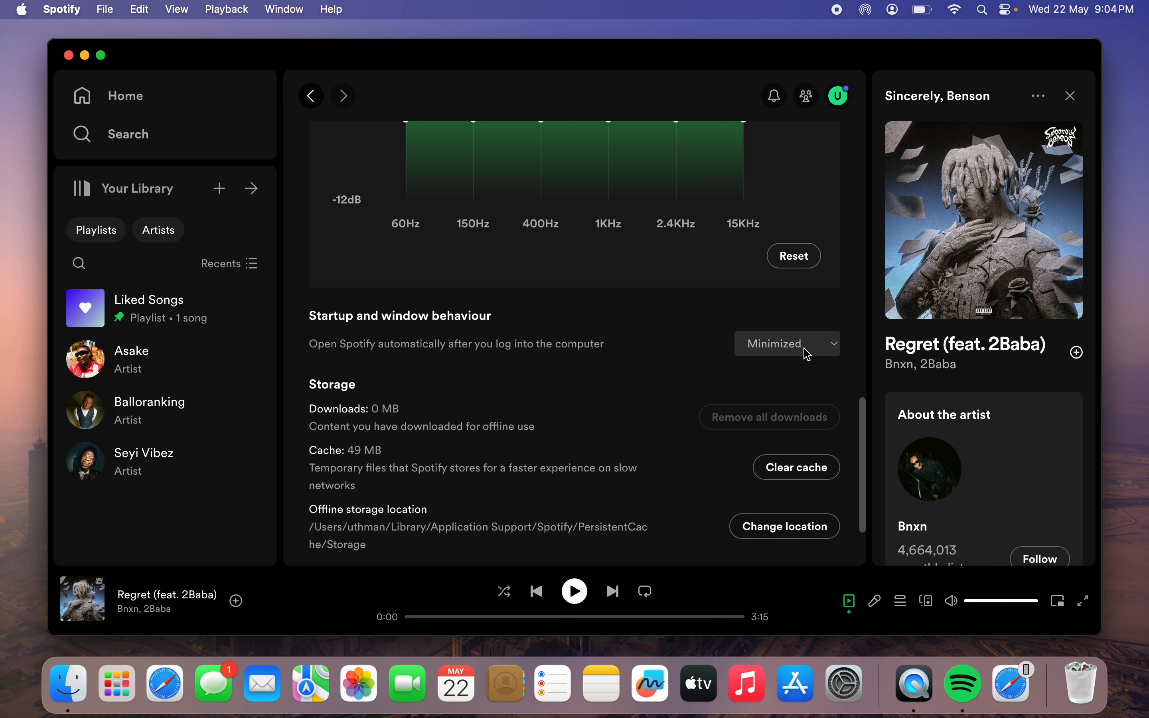
# - Set 'Open Spotify automatically after you log into the computer' to No
pyautogui.click(787, 343)
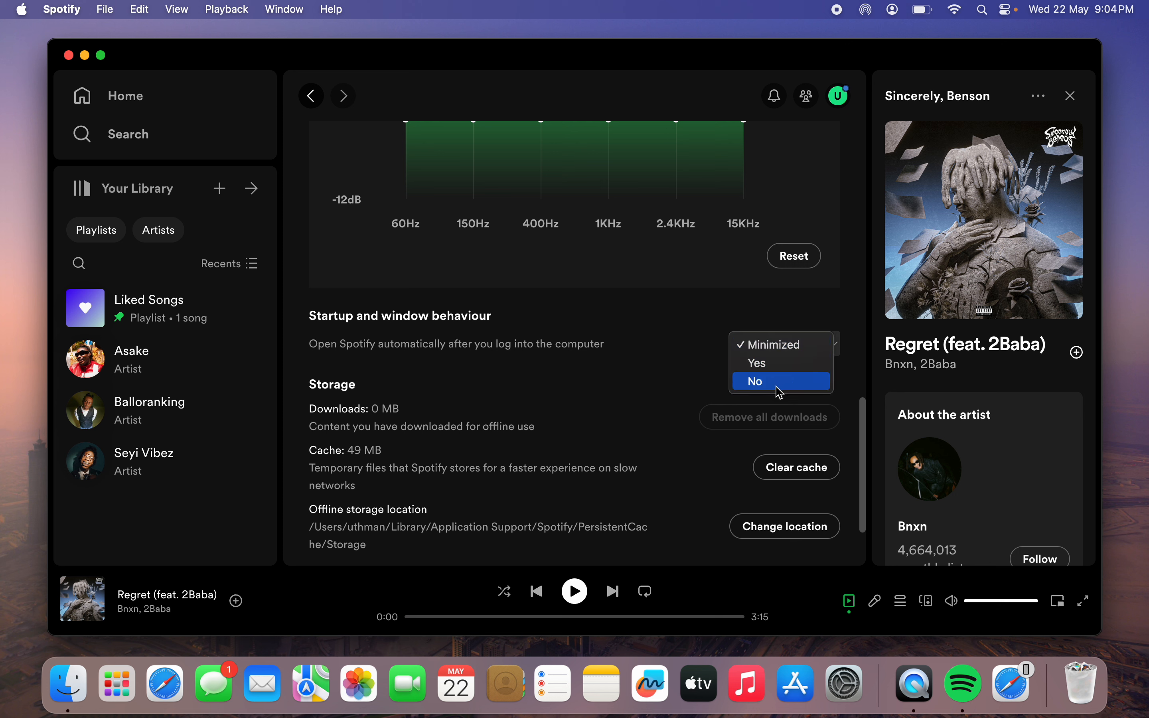
pyautogui.click(754, 382)
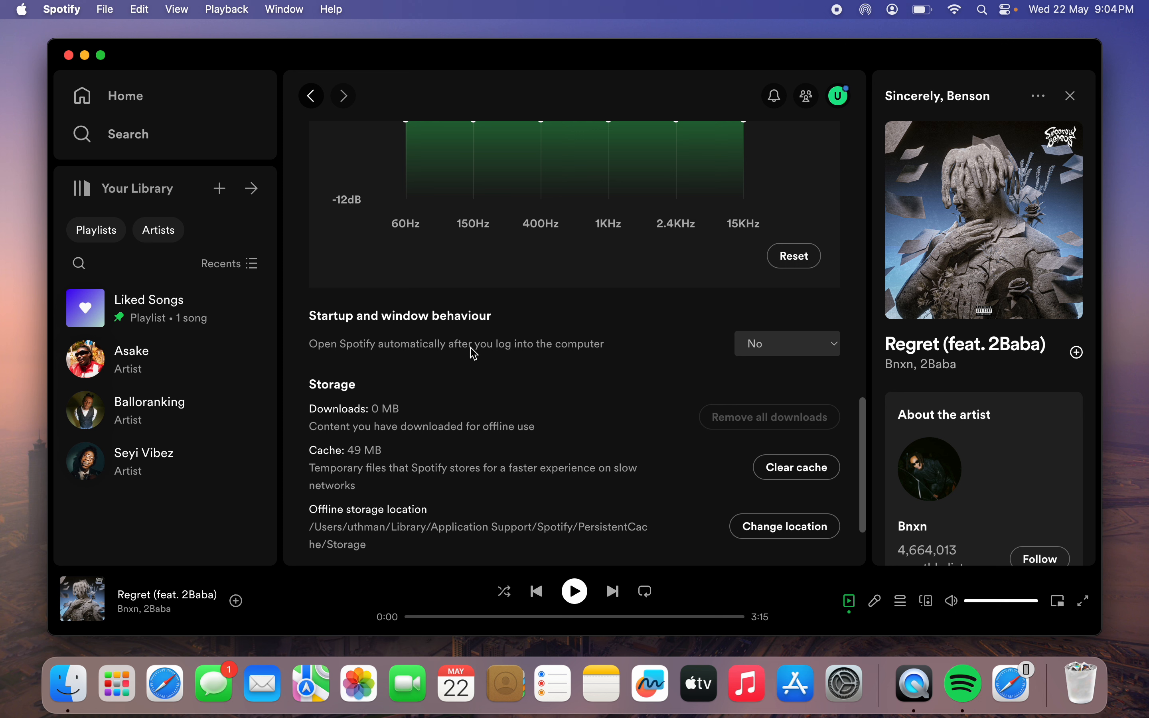
pyautogui.moveTo(560, 350)
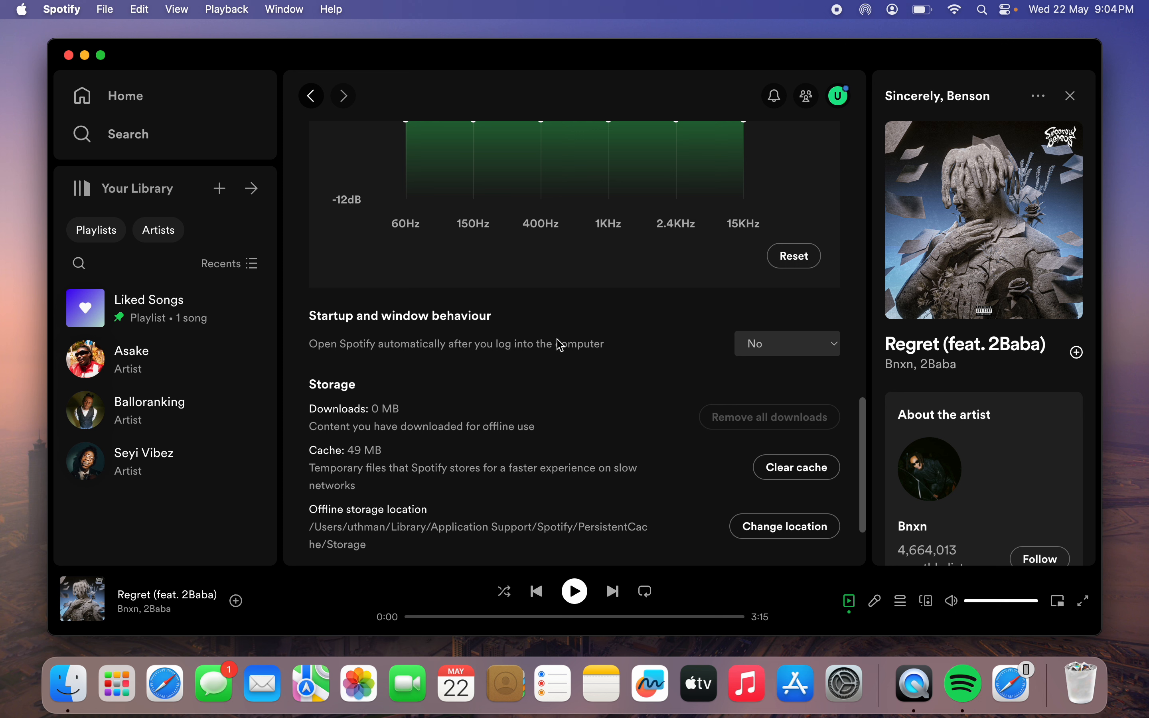
# - Set automatic opening back to Minimized, close the window, and bring up the Dock icon's Quit option
pyautogui.click(787, 343)
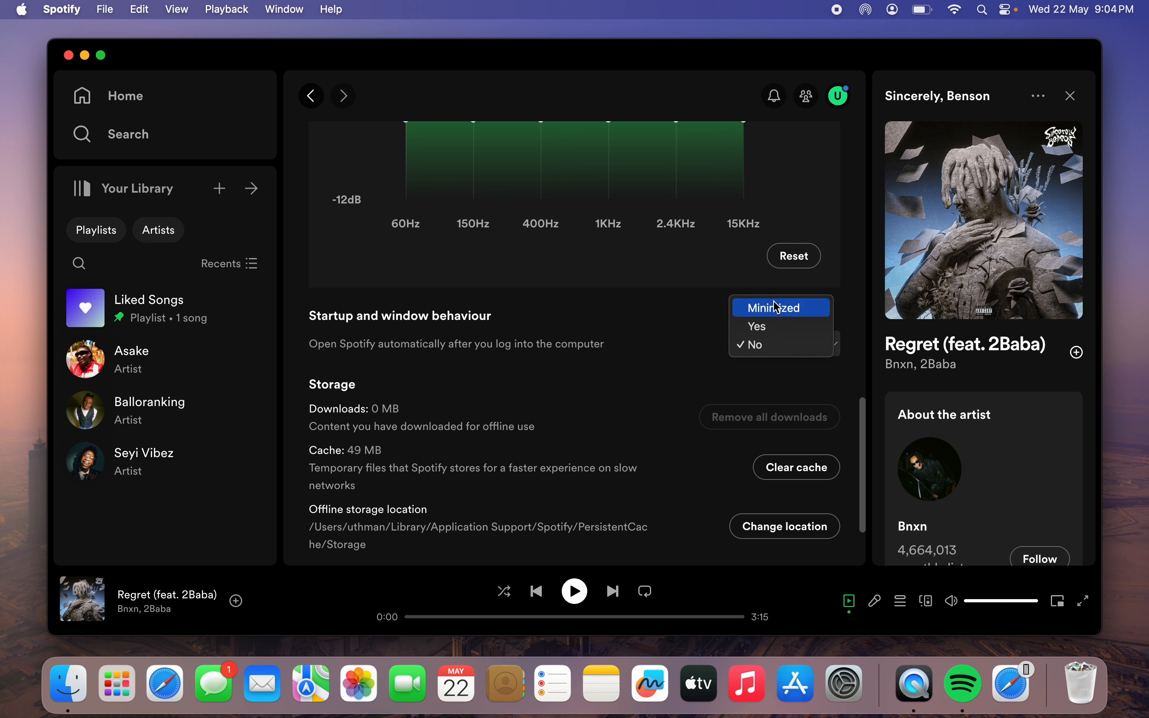
pyautogui.click(774, 308)
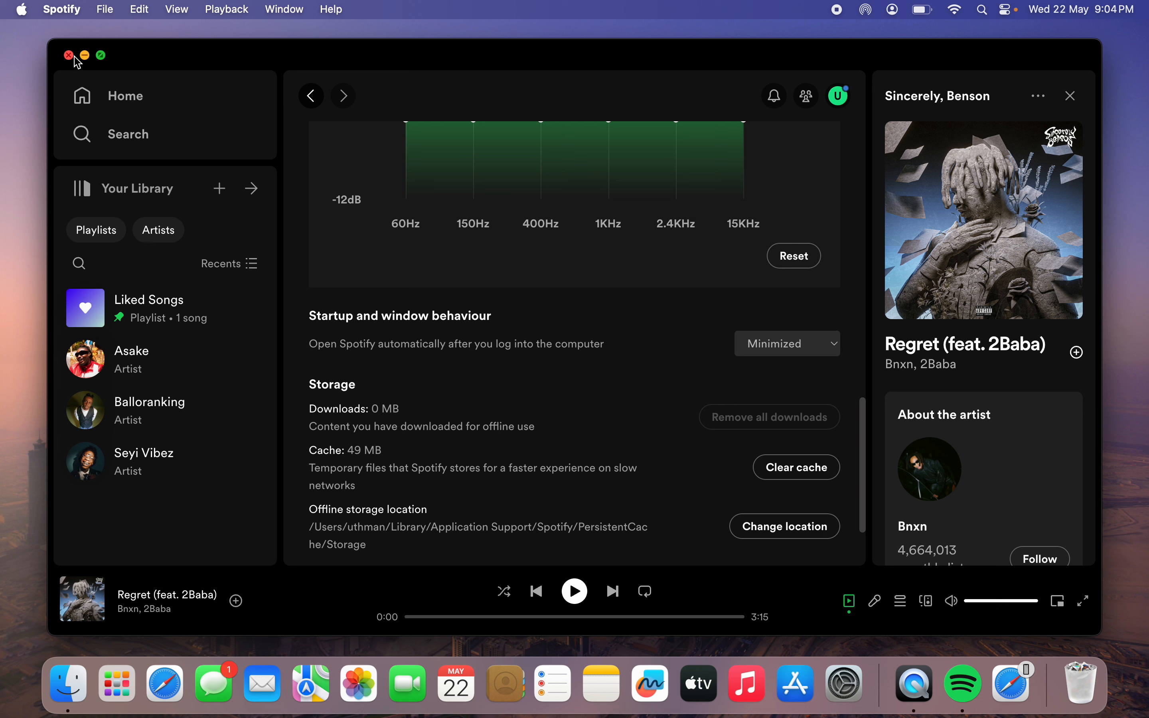
pyautogui.click(69, 54)
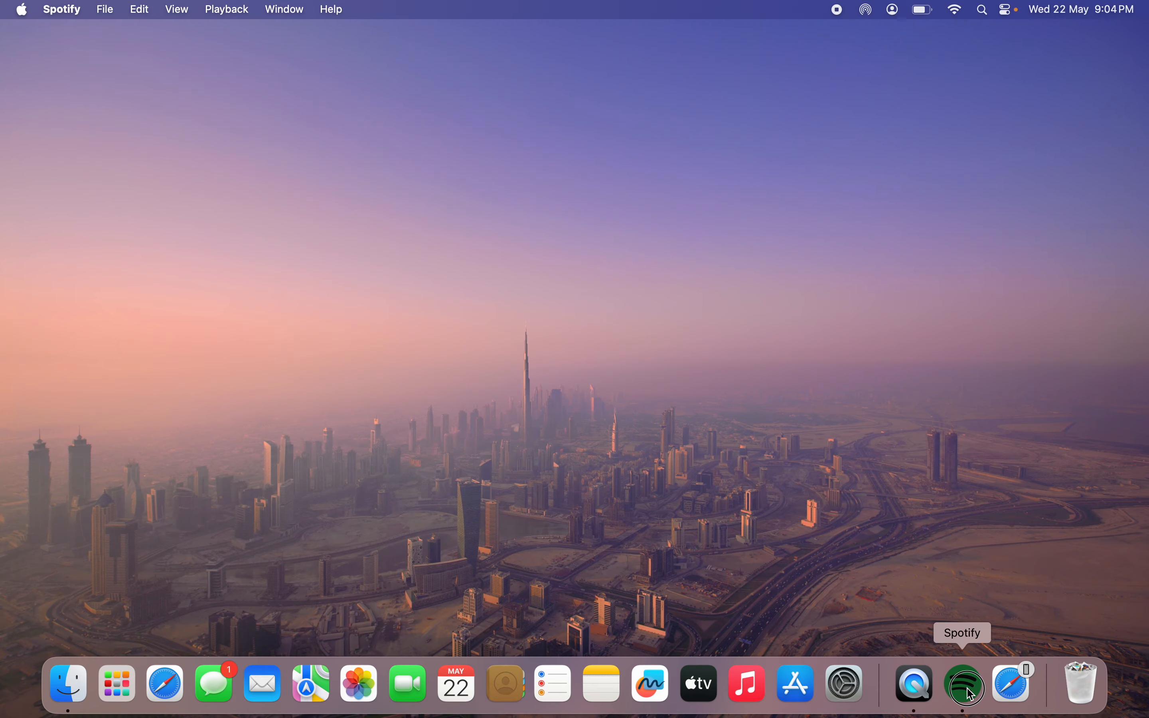
pyautogui.rightClick(963, 688)
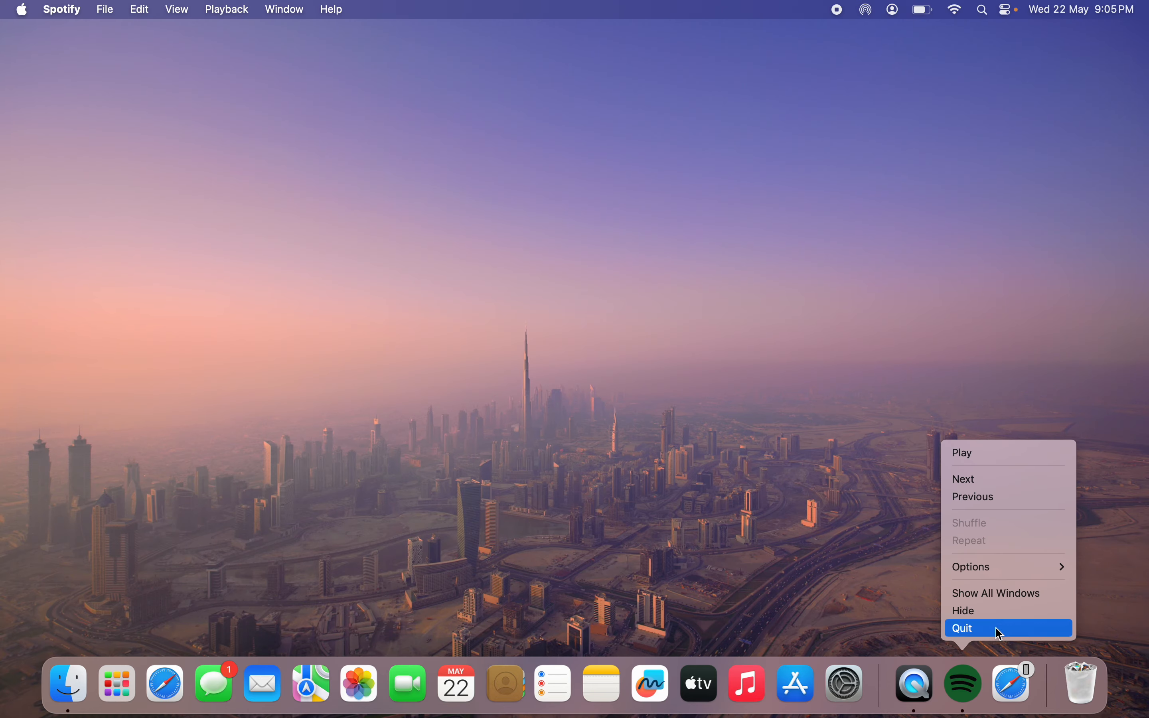